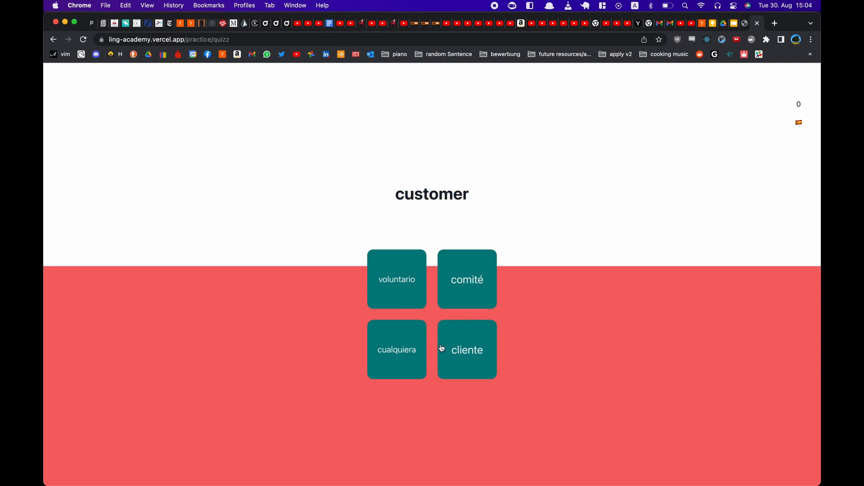
Answer the quiz with cliente for customer and controlar for control.
{"action": "left_click", "coordinate": [467, 349]}
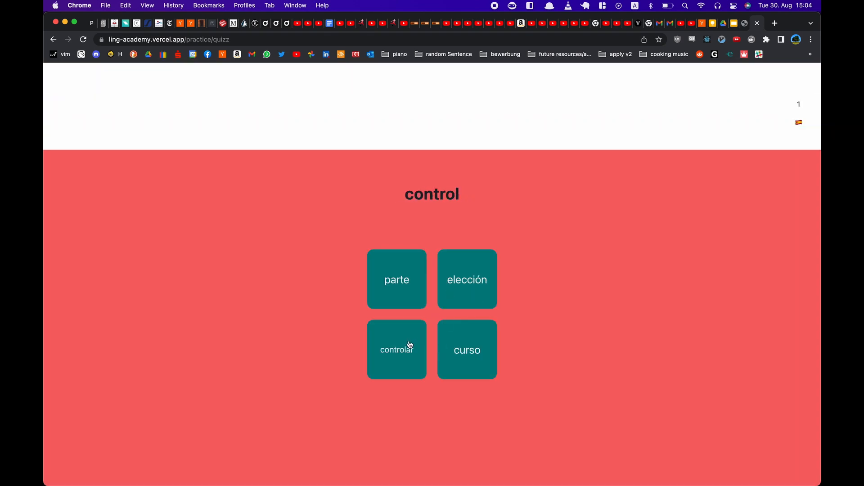
{"action": "left_click", "coordinate": [396, 349]}
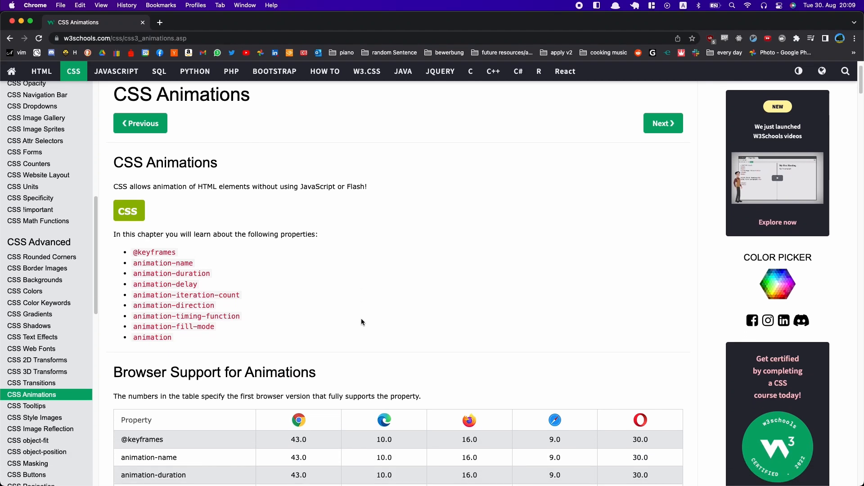
{"action": "scroll", "scroll_direction": "down", "scroll_amount": 3}
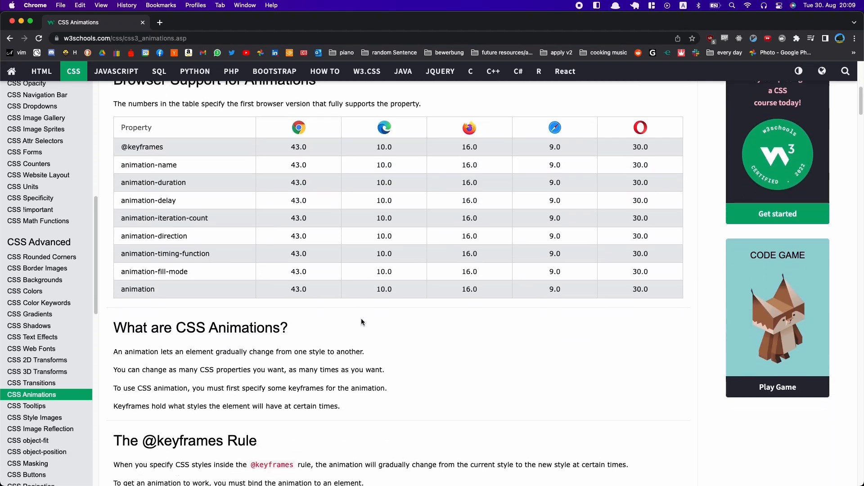
{"action": "scroll", "scroll_direction": "down", "scroll_amount": 3}
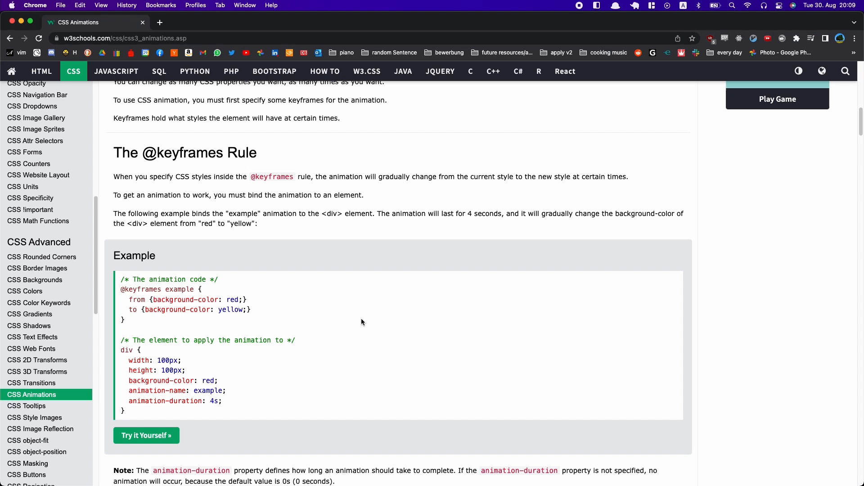
{"action": "scroll", "scroll_direction": "down", "scroll_amount": 3}
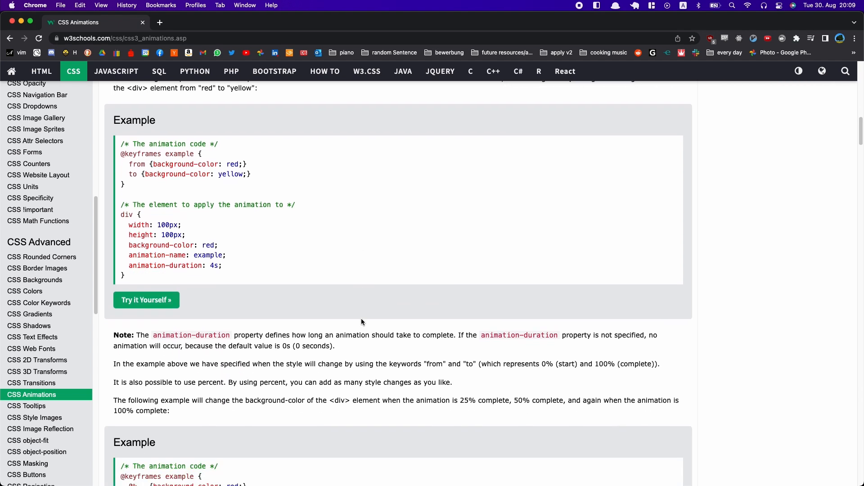
{"action": "scroll", "scroll_direction": "down", "scroll_amount": 3}
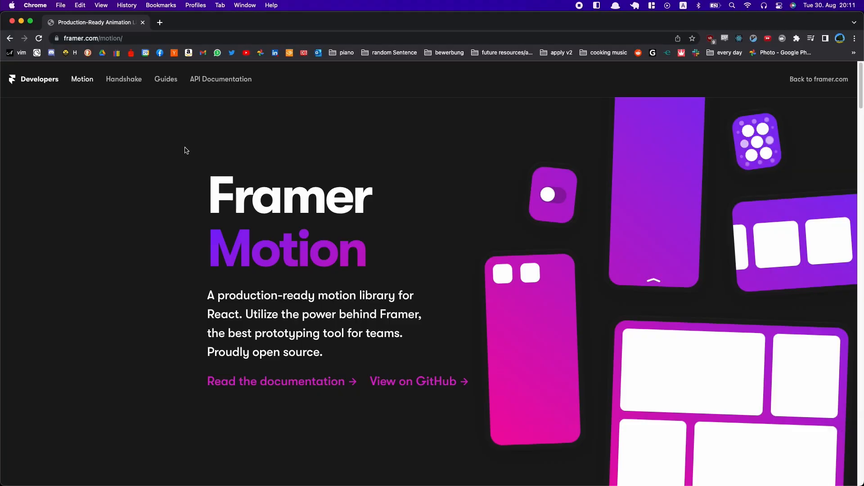
Scroll the Framer Motion landing page and Animation docs through Enter, Exit and Keyframes examples.
{"action": "scroll", "scroll_direction": "down", "scroll_amount": 3}
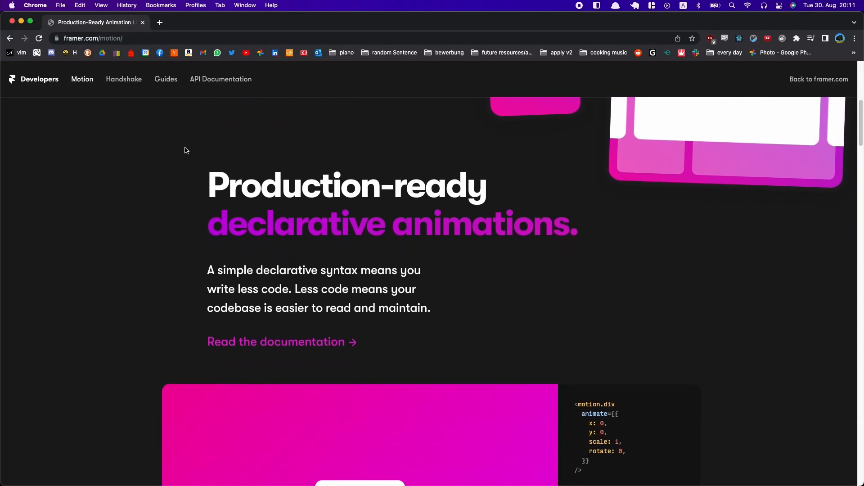
{"action": "scroll", "scroll_direction": "down", "scroll_amount": 3}
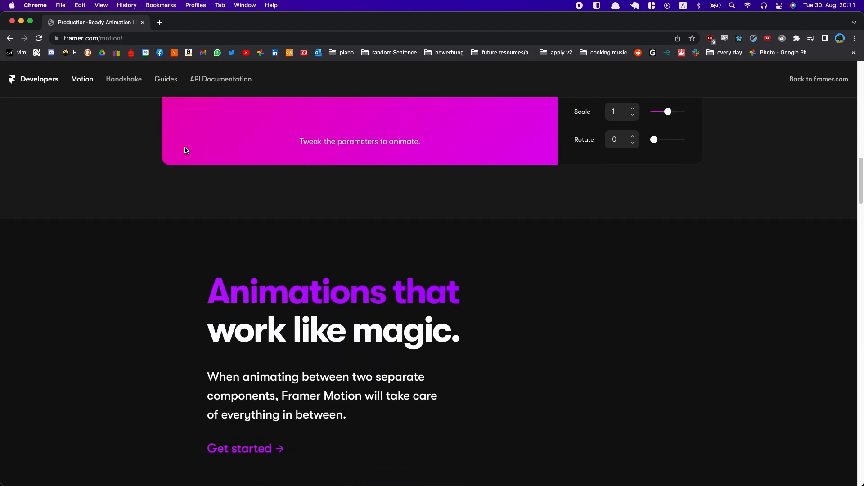
{"action": "scroll", "scroll_direction": "down", "scroll_amount": 3}
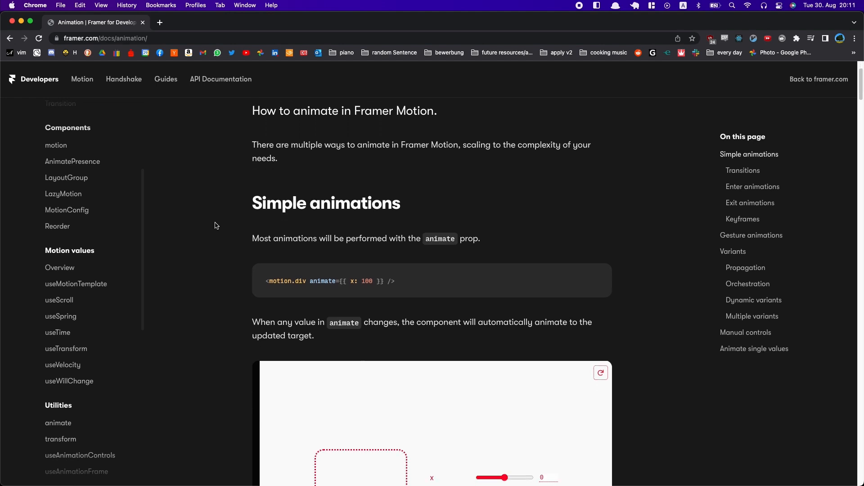
{"action": "scroll", "scroll_direction": "down", "scroll_amount": 3}
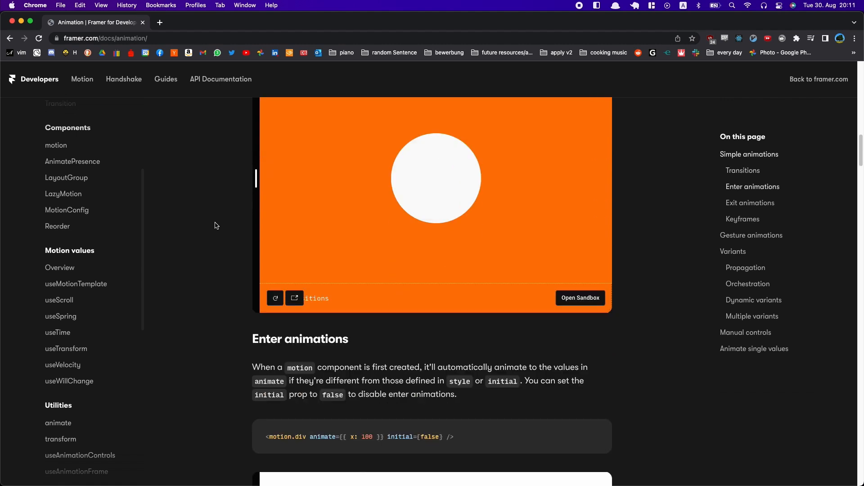
{"action": "scroll", "scroll_direction": "down", "scroll_amount": 3}
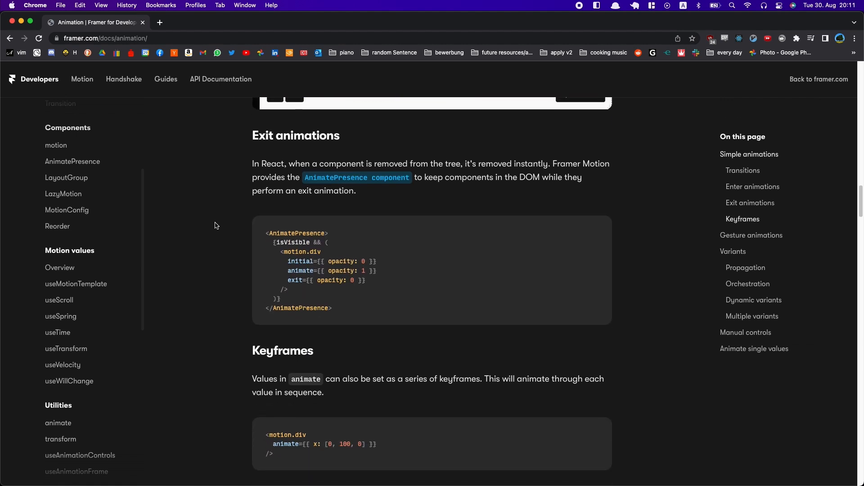
{"action": "scroll", "scroll_direction": "down", "scroll_amount": 3}
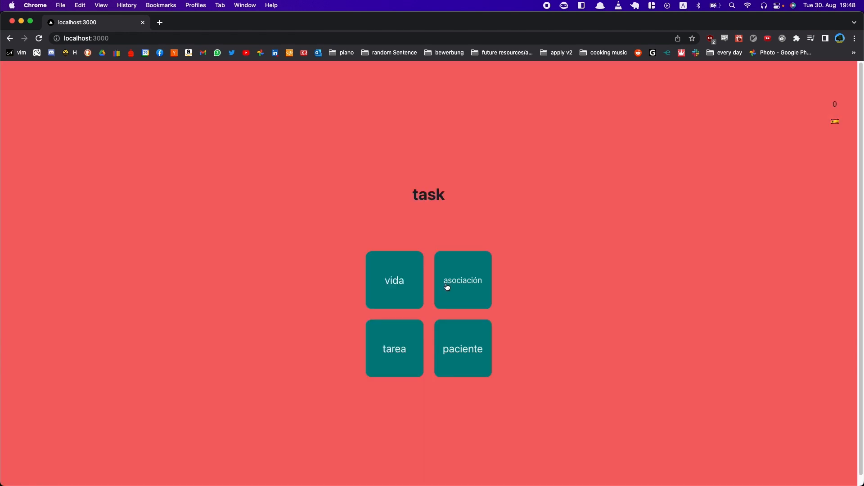
Choose Spanish translations for task, right and teaching in the localhost quiz.
{"action": "left_click", "coordinate": [463, 280]}
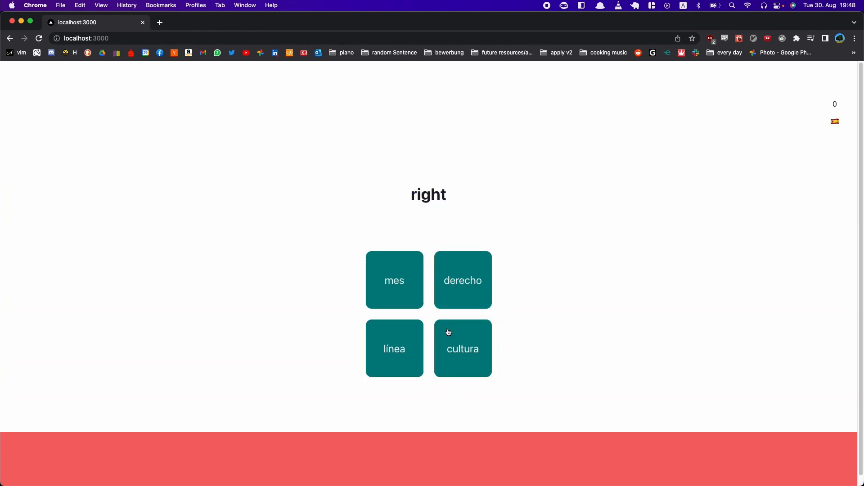
{"action": "left_click", "coordinate": [462, 347]}
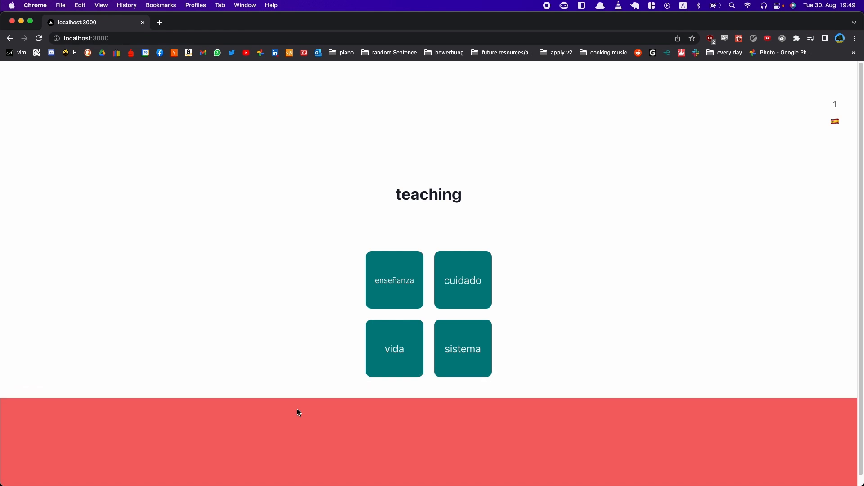
{"action": "left_click", "coordinate": [393, 280]}
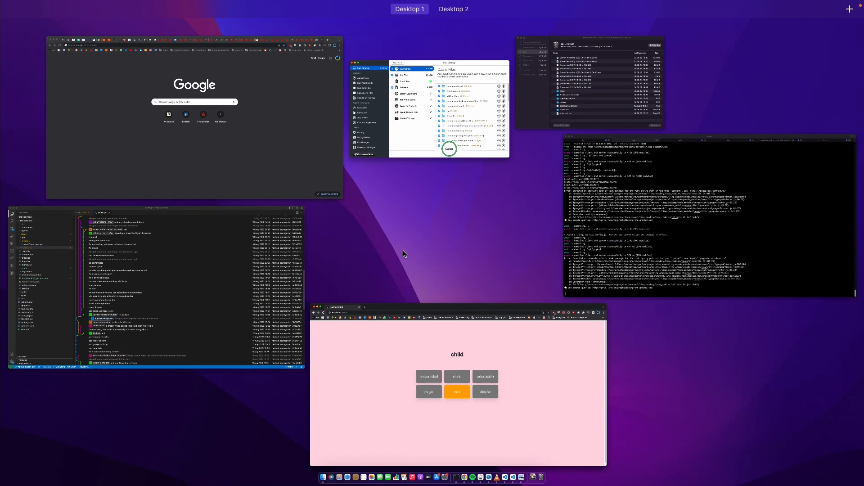
Bring VS Code forward and show quizz.tsx around its useEffect.
{"action": "left_click", "coordinate": [157, 287]}
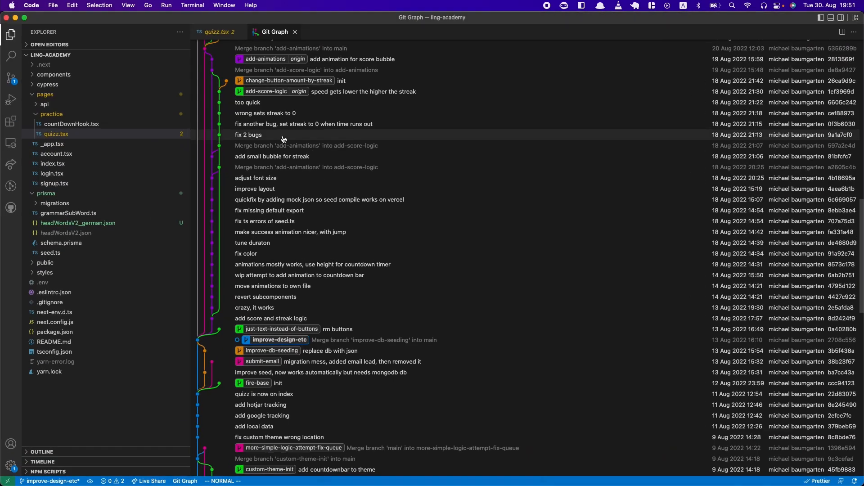
{"action": "left_click", "coordinate": [215, 31]}
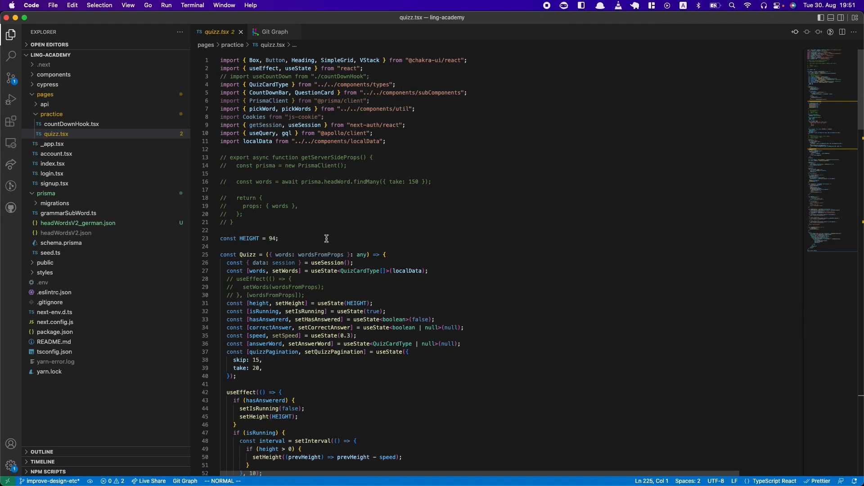
{"action": "scroll", "scroll_direction": "down", "scroll_amount": 3}
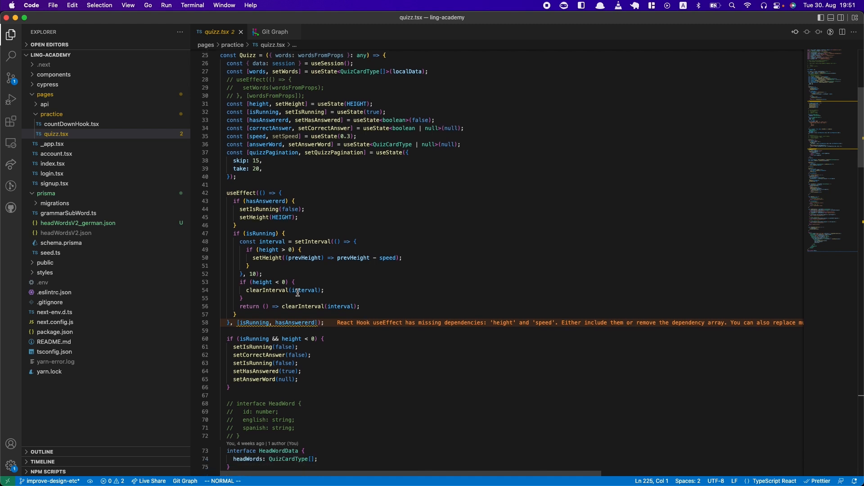
{"action": "scroll", "scroll_direction": "up", "scroll_amount": 3}
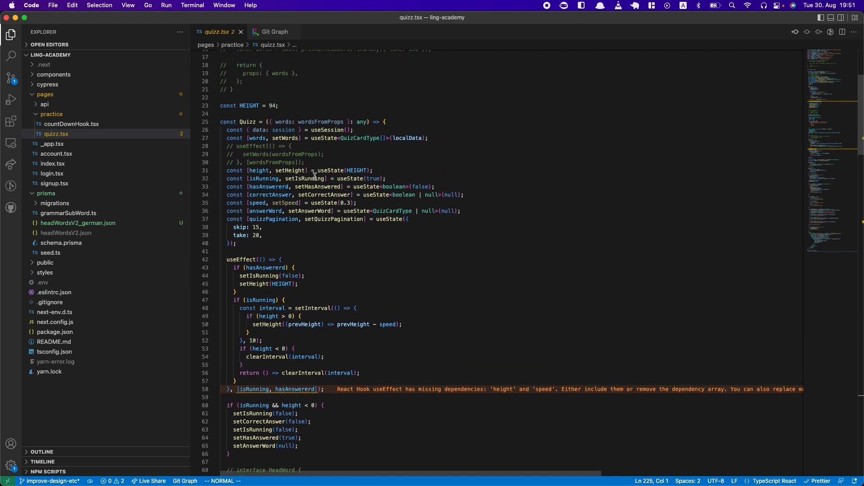
Highlight the height state variable and follow its uses in the countdown useEffect.
{"action": "double_click", "coordinate": [265, 170]}
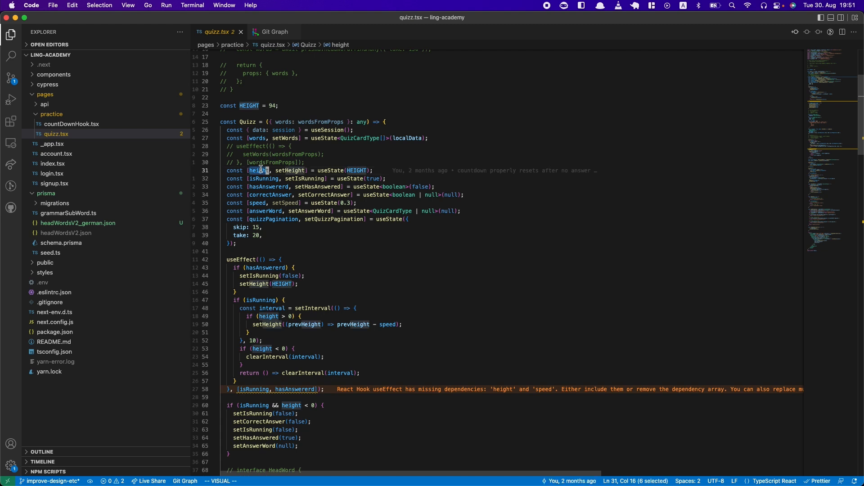
{"action": "scroll", "scroll_direction": "down", "scroll_amount": 3}
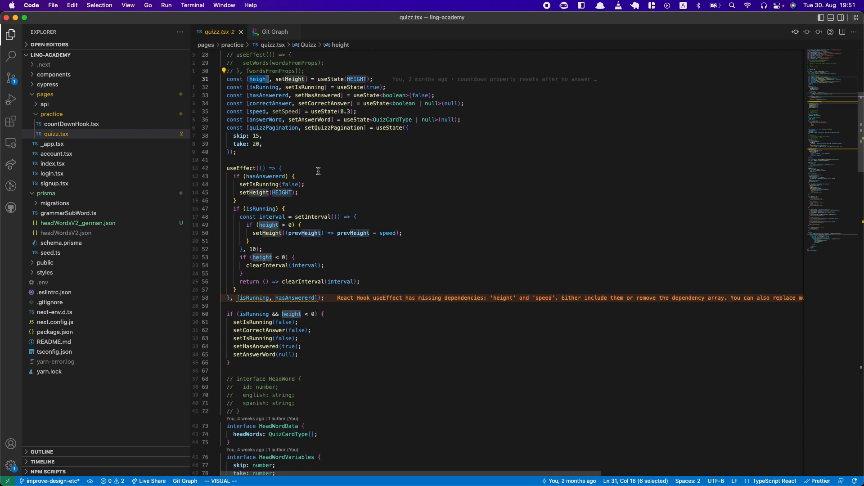
{"action": "scroll", "scroll_direction": "up", "scroll_amount": 3}
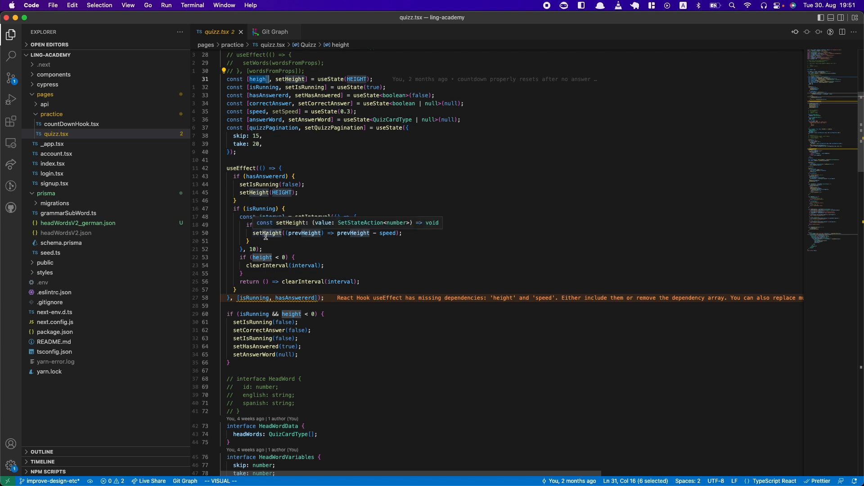
{"action": "mouse_move", "coordinate": [263, 308]}
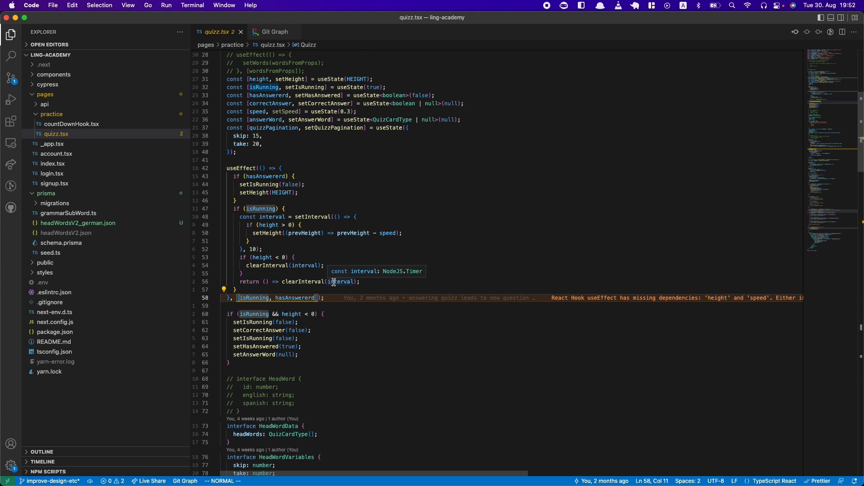
{"action": "scroll", "scroll_direction": "down", "scroll_amount": 3}
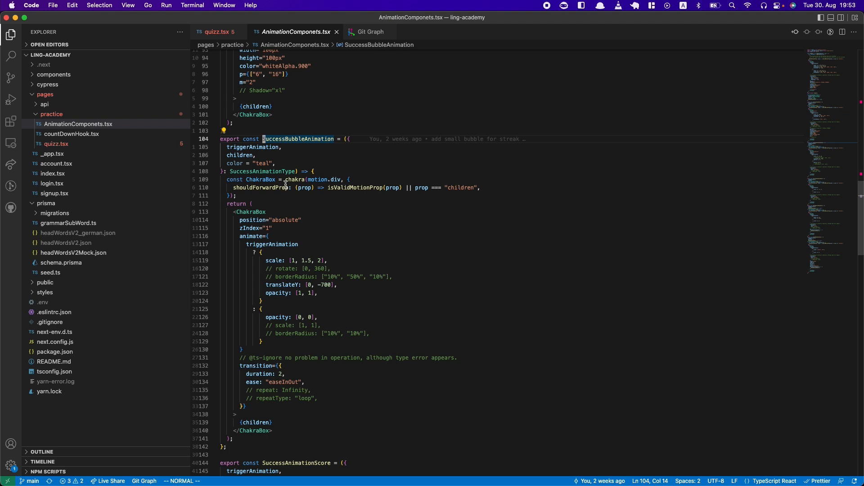
{"action": "mouse_move", "coordinate": [263, 372]}
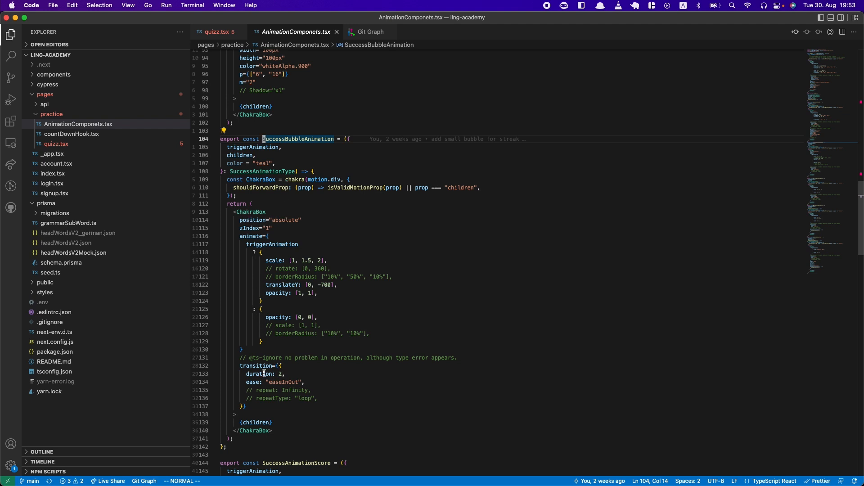
{"action": "mouse_move", "coordinate": [256, 217]}
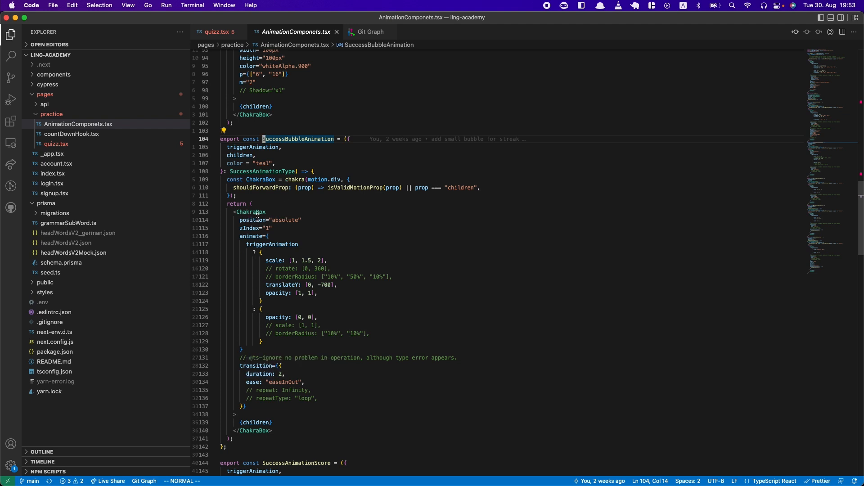
{"action": "mouse_move", "coordinate": [239, 243]}
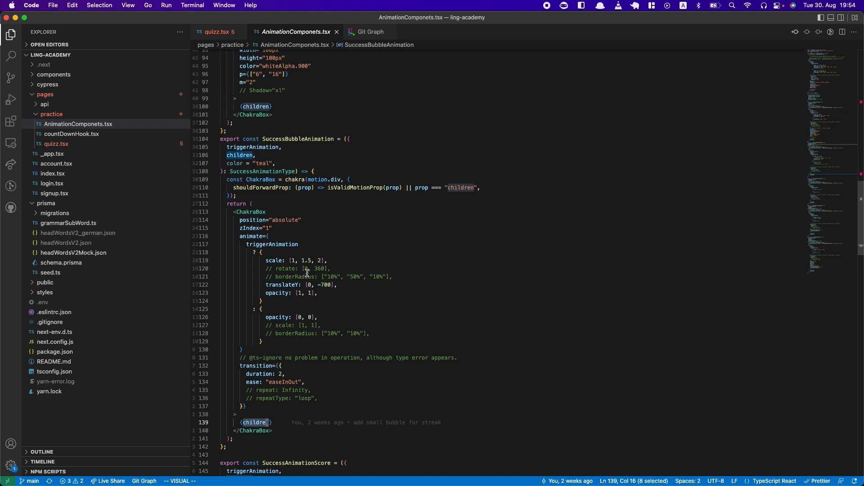
{"action": "scroll", "scroll_direction": "down", "scroll_amount": 3}
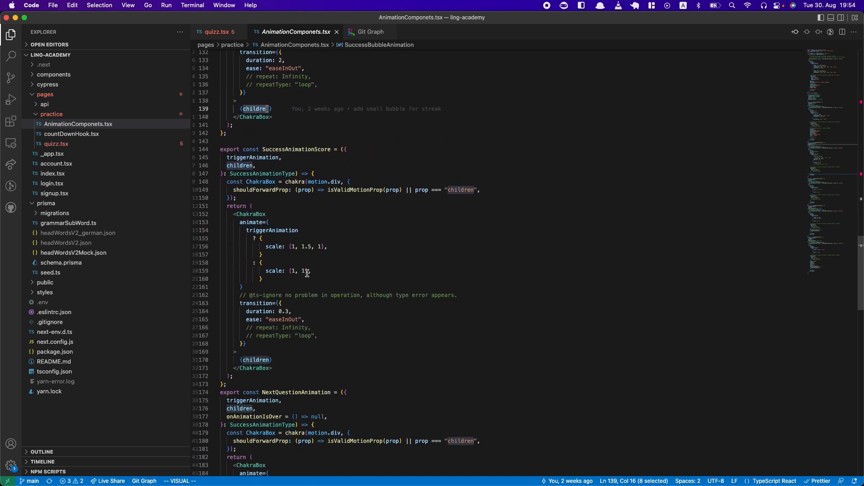
{"action": "scroll", "scroll_direction": "down", "scroll_amount": 3}
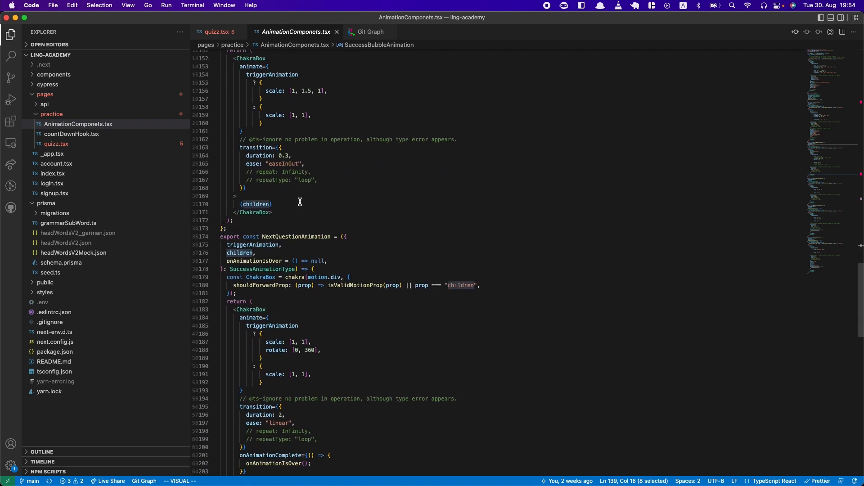
{"action": "scroll", "scroll_direction": "down", "scroll_amount": 3}
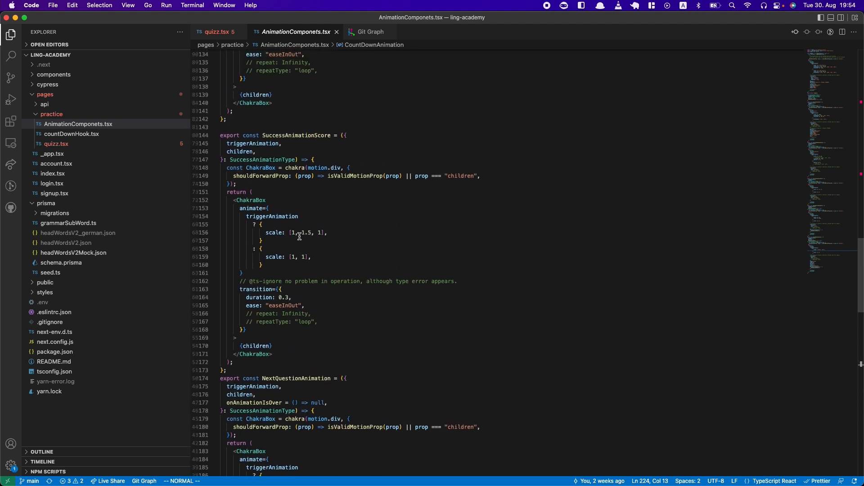
{"action": "scroll", "scroll_direction": "up", "scroll_amount": 3}
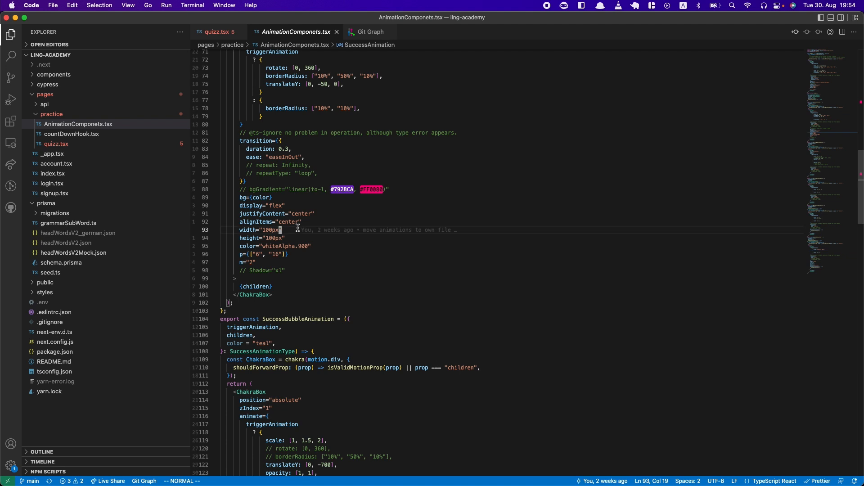
{"action": "scroll", "scroll_direction": "up", "scroll_amount": 3}
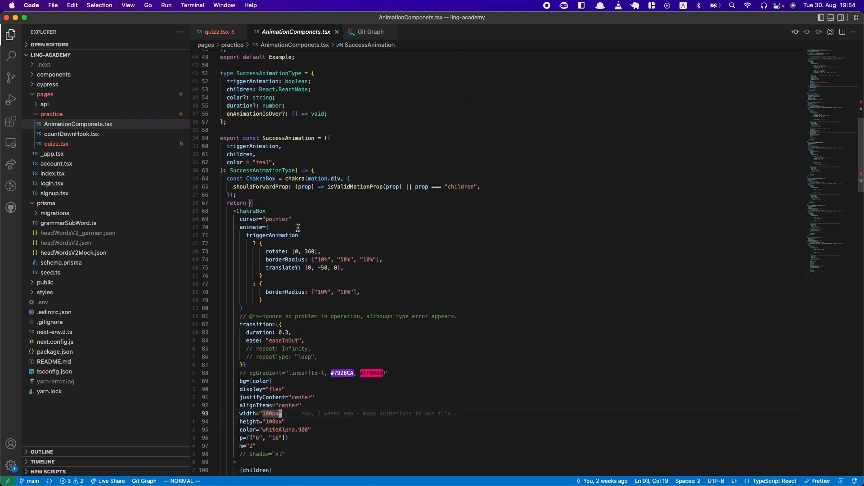
{"action": "scroll", "scroll_direction": "down", "scroll_amount": 3}
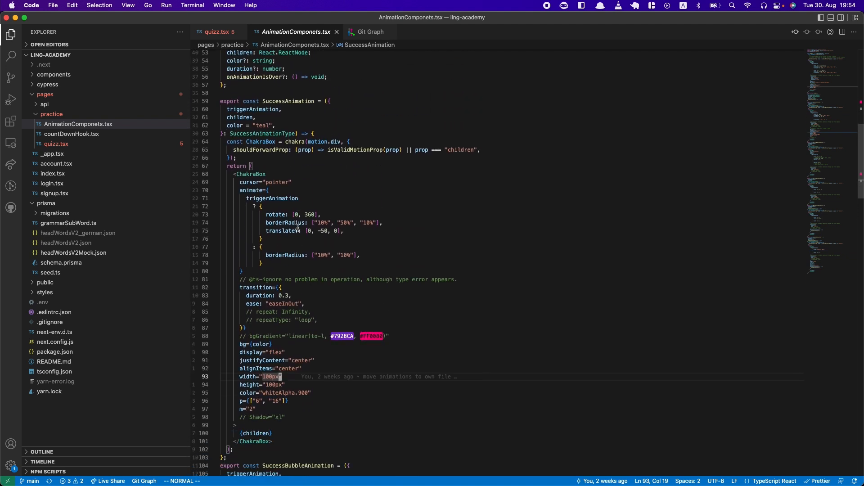
{"action": "scroll", "scroll_direction": "up", "scroll_amount": 3}
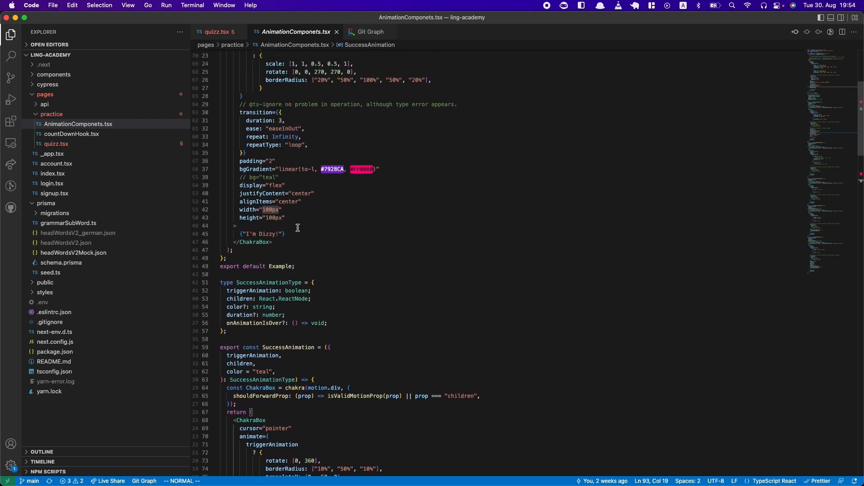
{"action": "scroll", "scroll_direction": "down", "scroll_amount": 3}
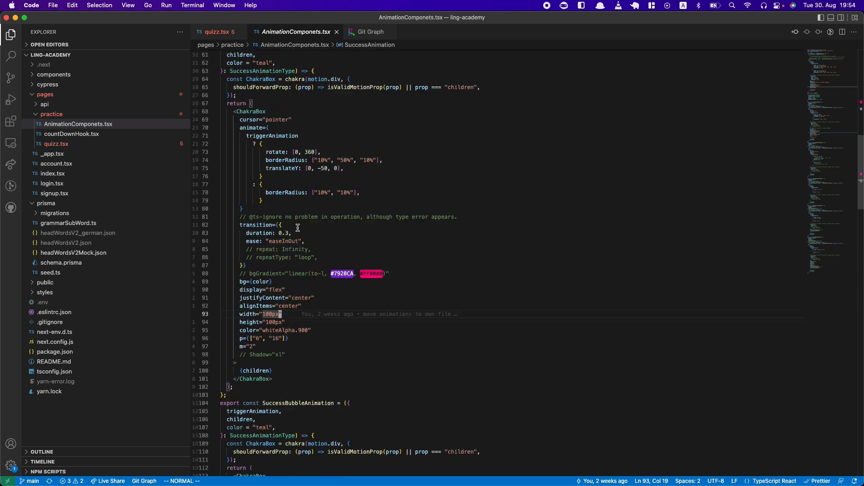
{"action": "scroll", "scroll_direction": "down", "scroll_amount": 3}
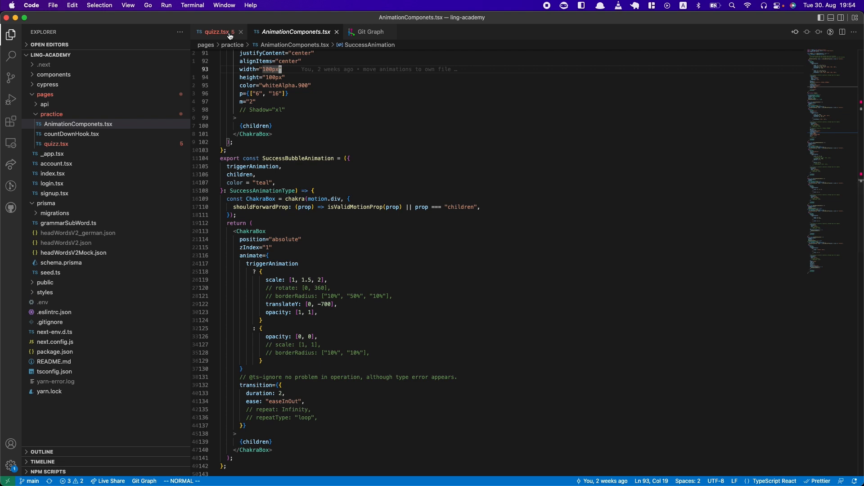
Show quizz.tsx, then Git Graph's commit history scrolled back through older commits.
{"action": "left_click", "coordinate": [216, 32]}
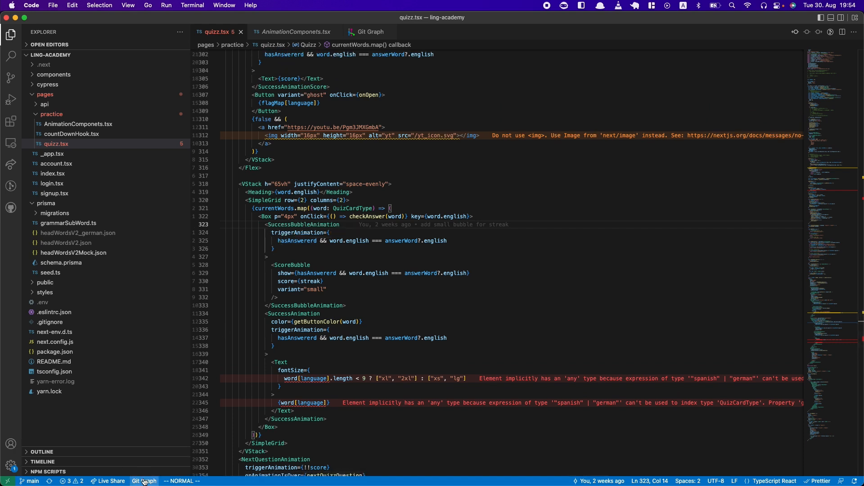
{"action": "left_click", "coordinate": [368, 32]}
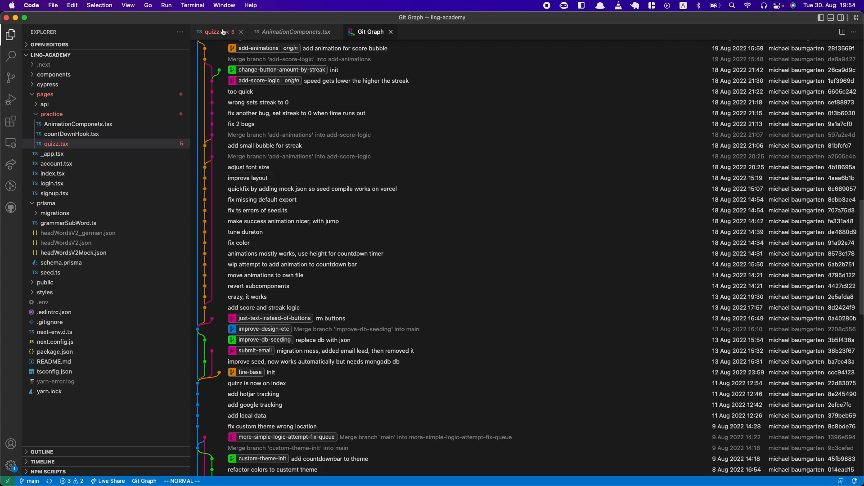
{"action": "mouse_move", "coordinate": [212, 32]}
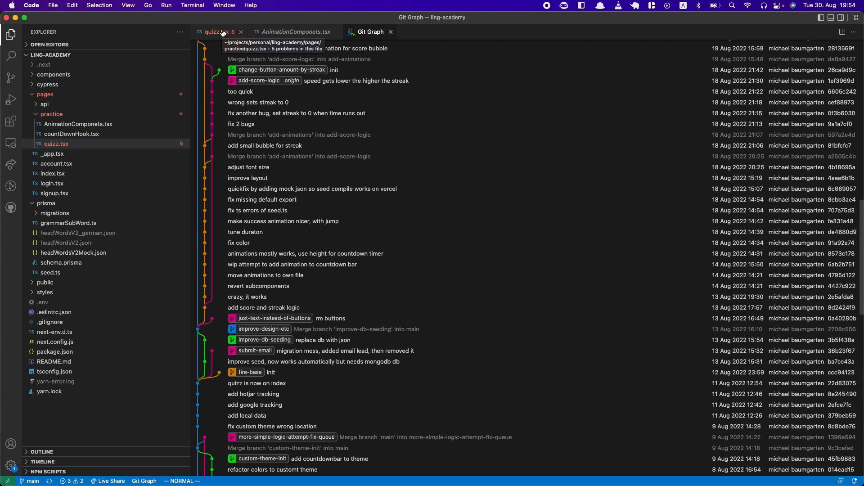
{"action": "mouse_move", "coordinate": [270, 214]}
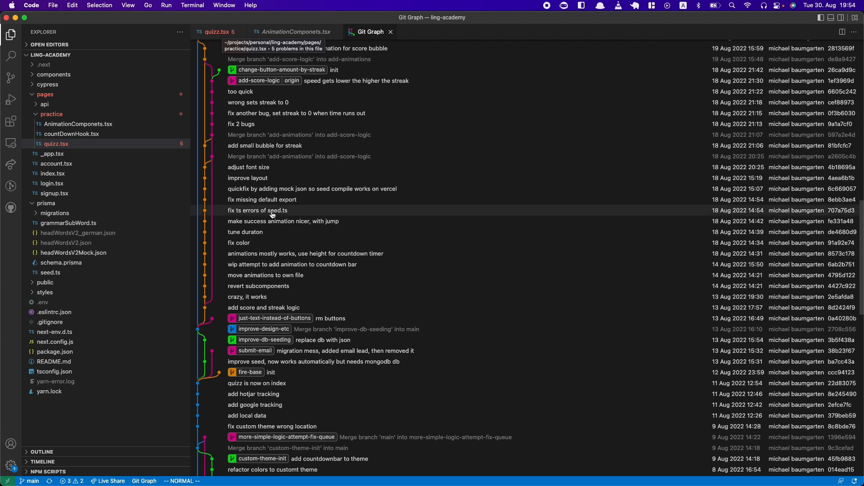
{"action": "scroll", "scroll_direction": "down", "scroll_amount": 3}
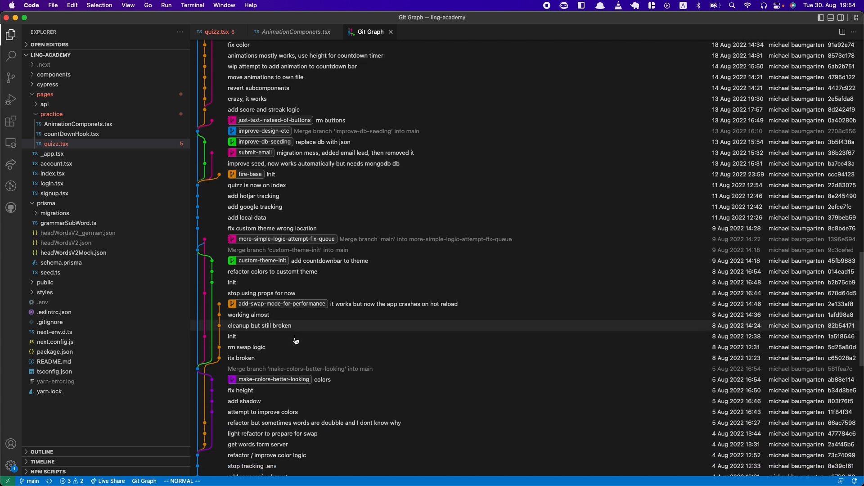
{"action": "scroll", "scroll_direction": "down", "scroll_amount": 3}
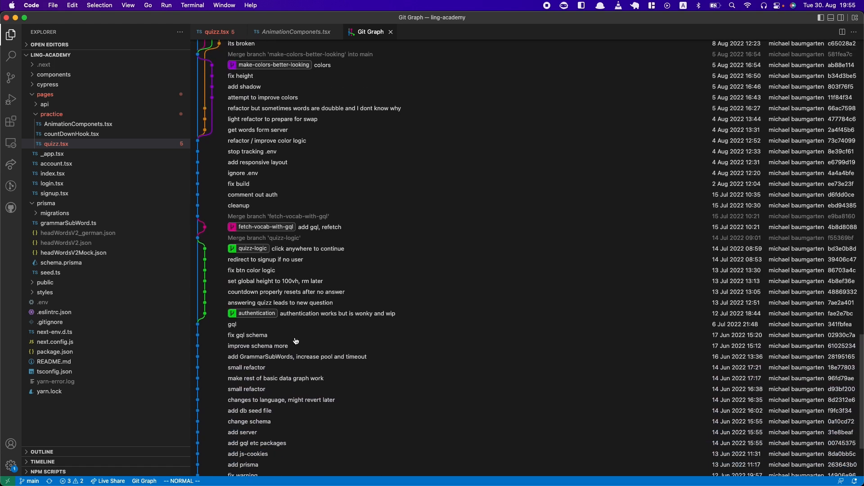
{"action": "scroll", "scroll_direction": "up", "scroll_amount": 3}
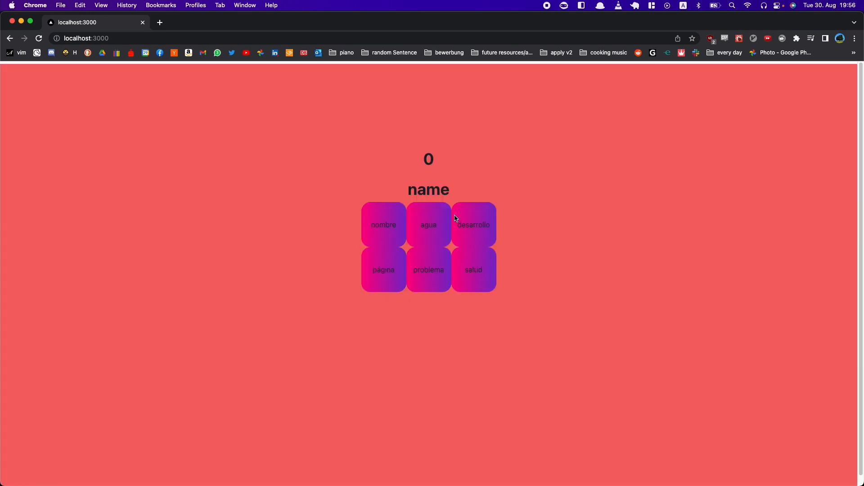
{"action": "mouse_move", "coordinate": [308, 219]}
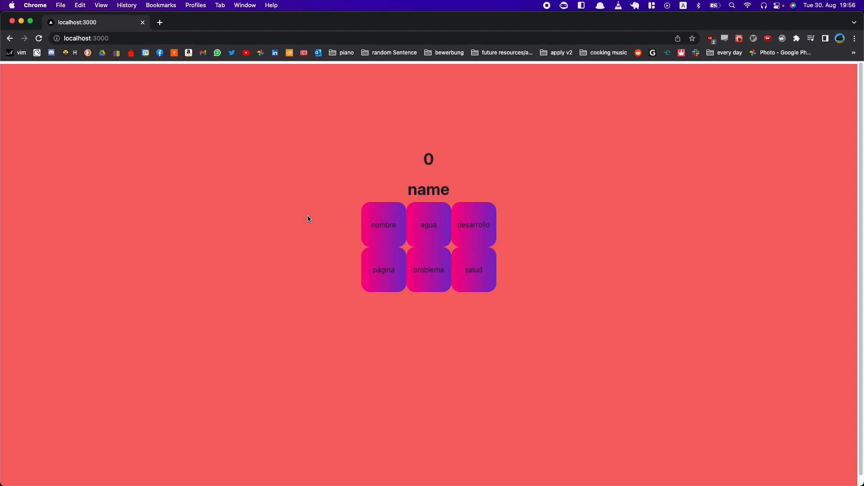
{"action": "mouse_move", "coordinate": [289, 132]}
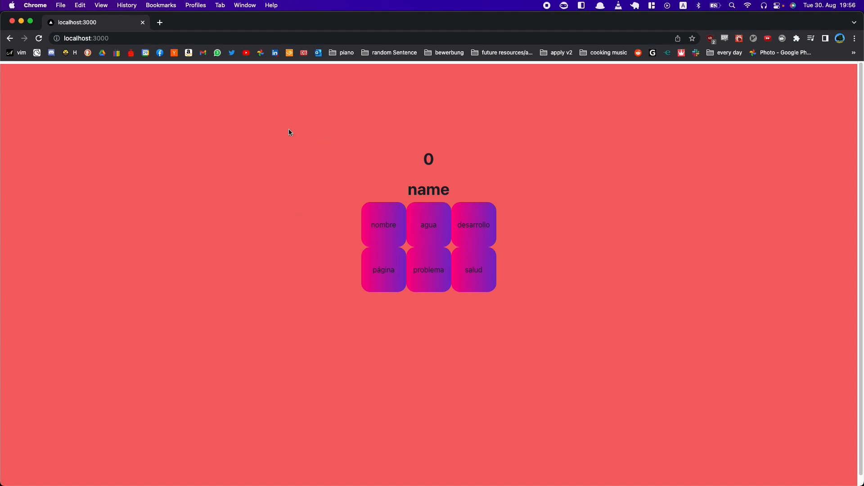
{"action": "left_click", "coordinate": [384, 269]}
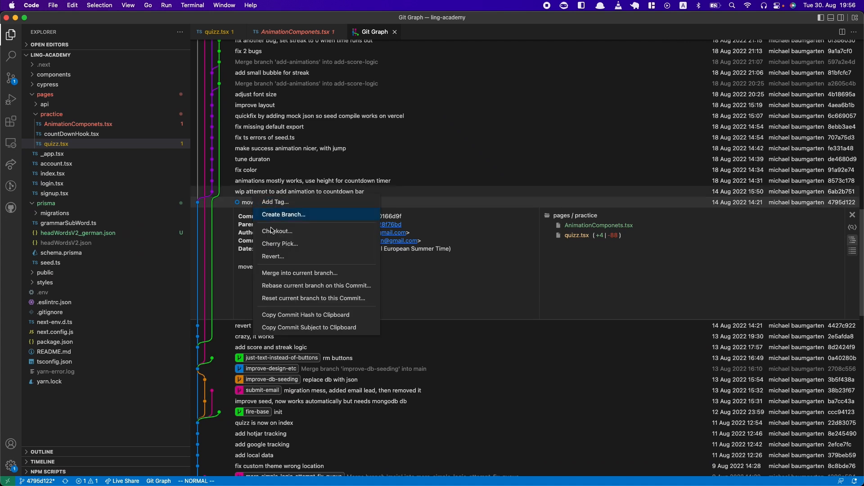
{"action": "mouse_move", "coordinate": [275, 244]}
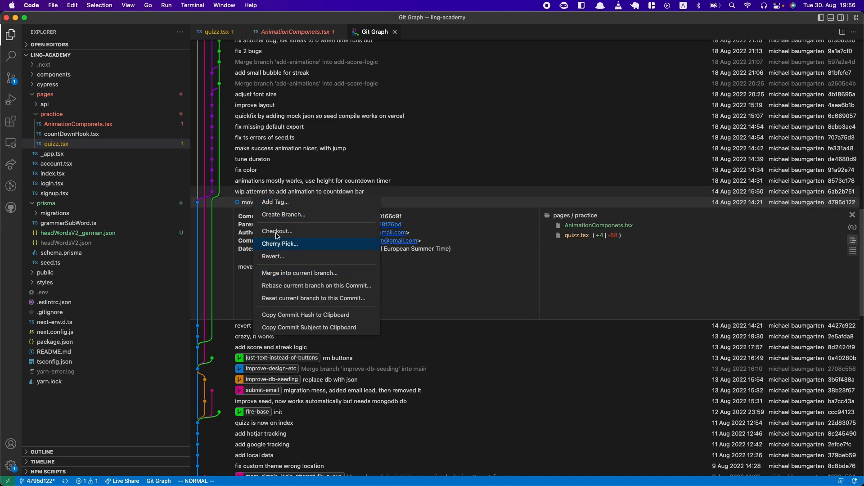
Check out the 'wip attempt to add animation to countdown bar' commit and scroll the history.
{"action": "left_click", "coordinate": [276, 231]}
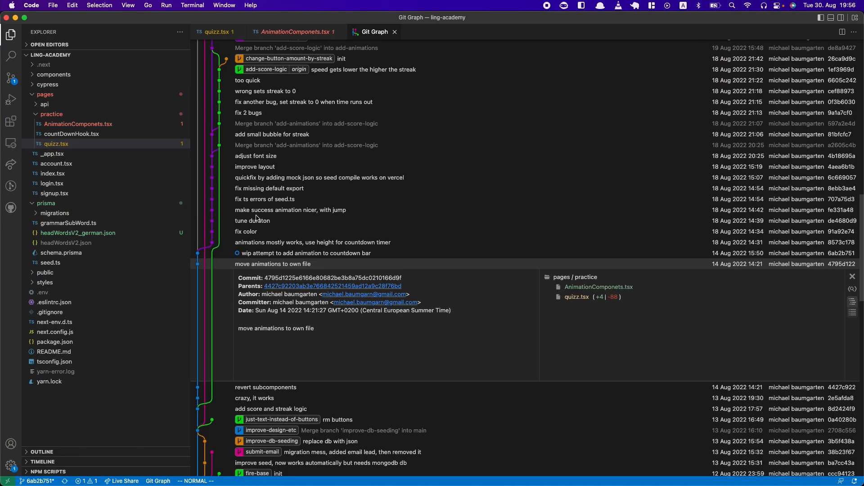
{"action": "scroll", "scroll_direction": "up", "scroll_amount": 3}
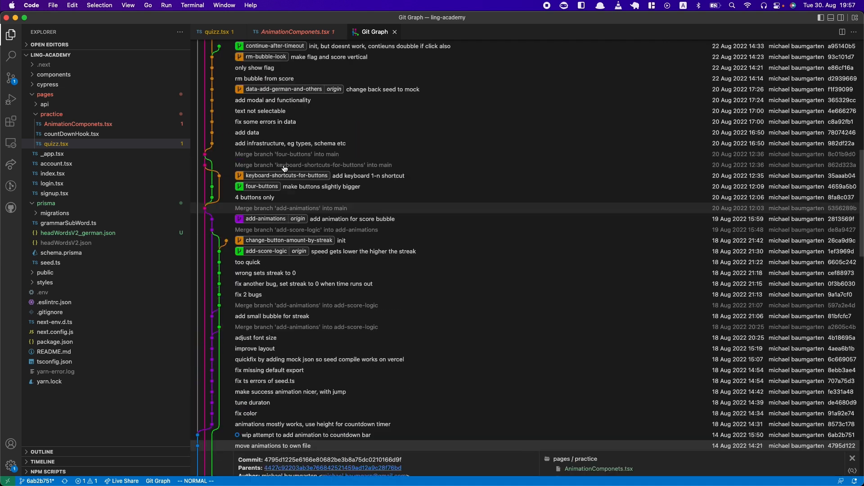
{"action": "scroll", "scroll_direction": "up", "scroll_amount": 3}
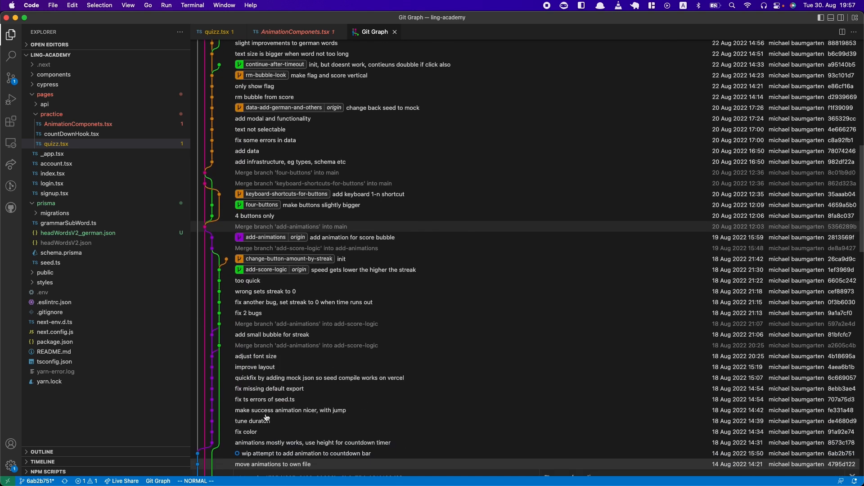
{"action": "left_click", "coordinate": [272, 391]}
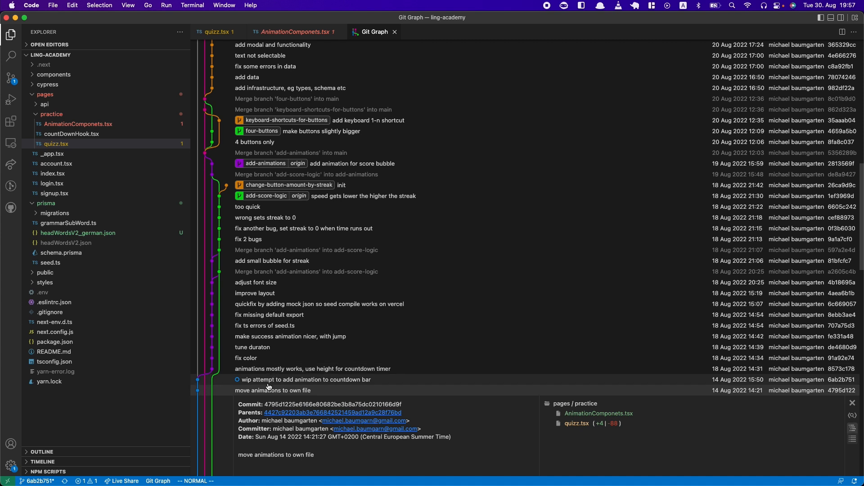
{"action": "scroll", "scroll_direction": "up", "scroll_amount": 3}
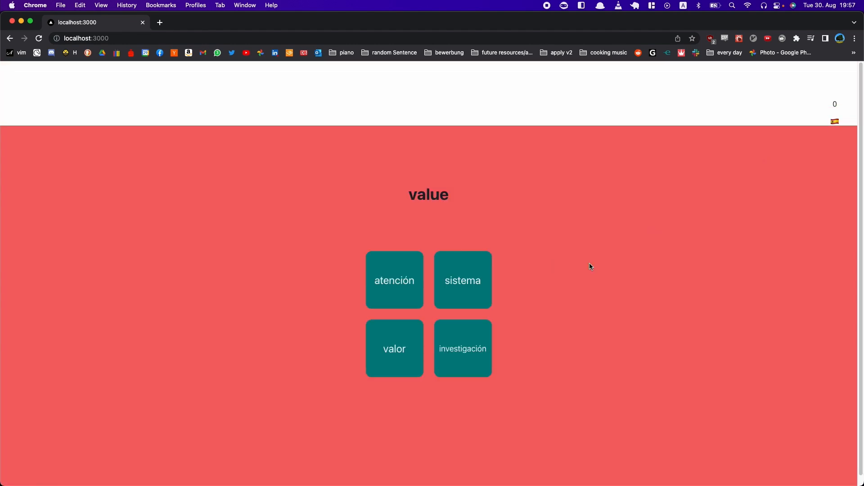
Answer the value and death questions (muerte) in the older build and advance to the next one.
{"action": "left_click", "coordinate": [394, 348]}
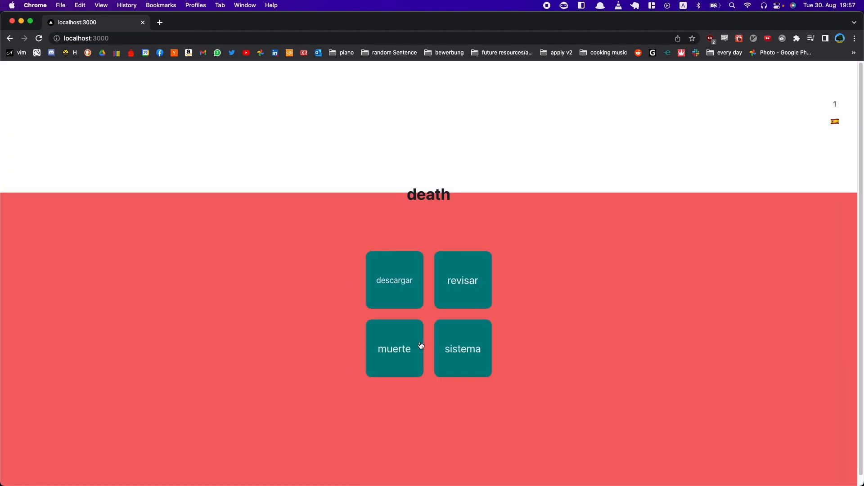
{"action": "left_click", "coordinate": [394, 348]}
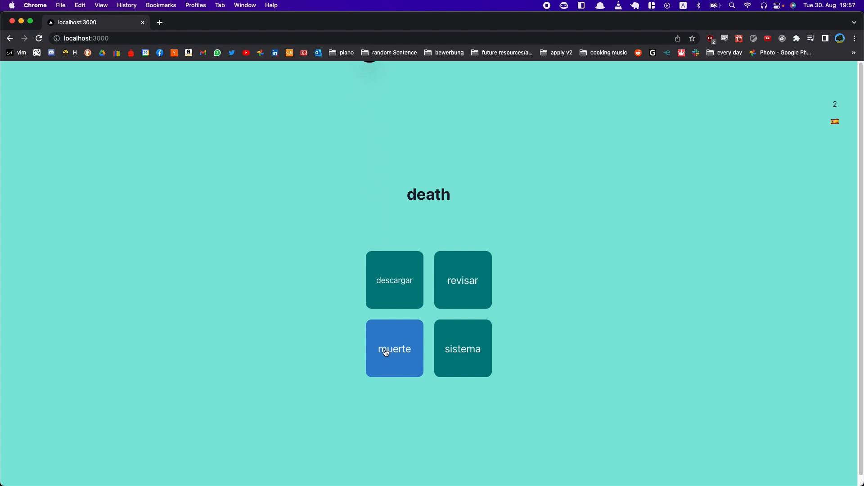
{"action": "left_click", "coordinate": [394, 348]}
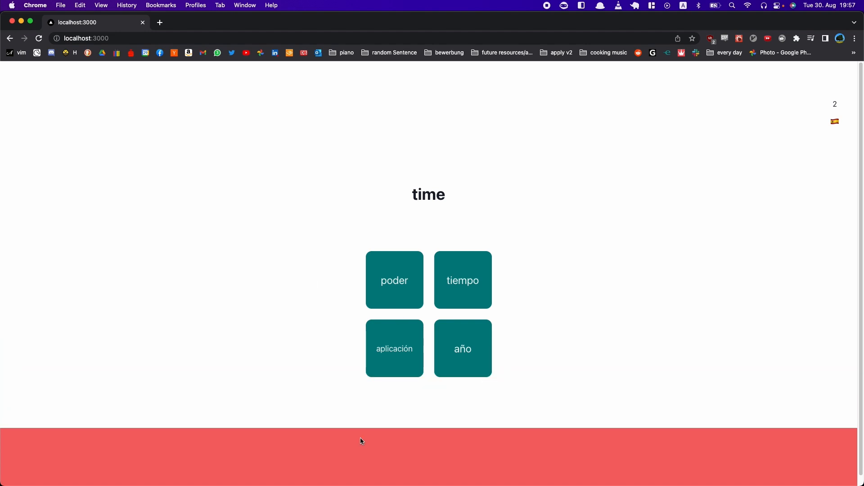
{"action": "left_click", "coordinate": [463, 280]}
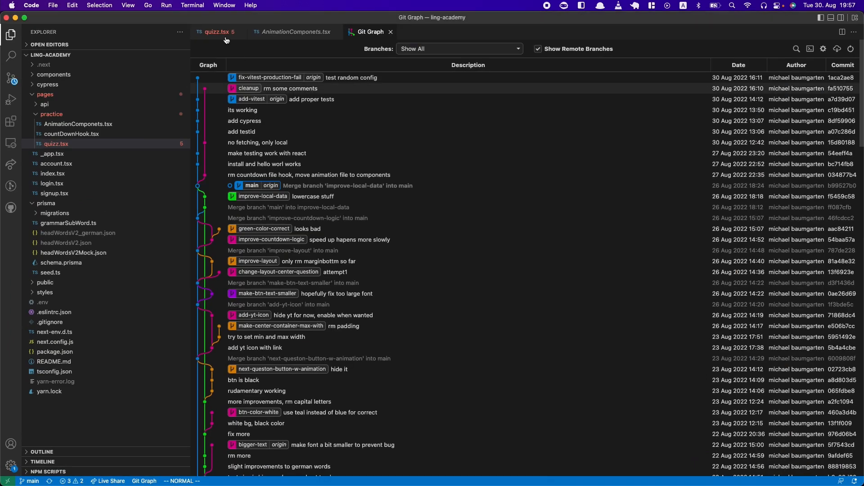
Review getColor, timeIsOver and CountDownAnimation in quizz.tsx, then jump to CountDownAnimation's definition.
{"action": "left_click", "coordinate": [214, 31]}
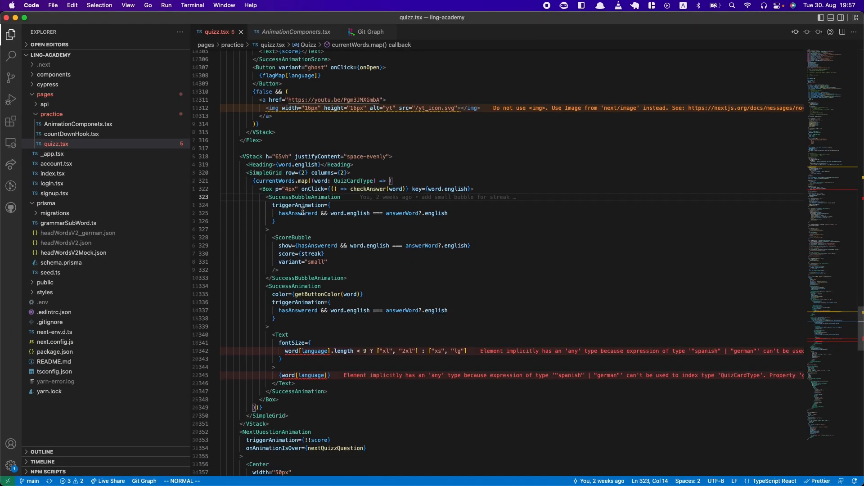
{"action": "scroll", "scroll_direction": "up", "scroll_amount": 3}
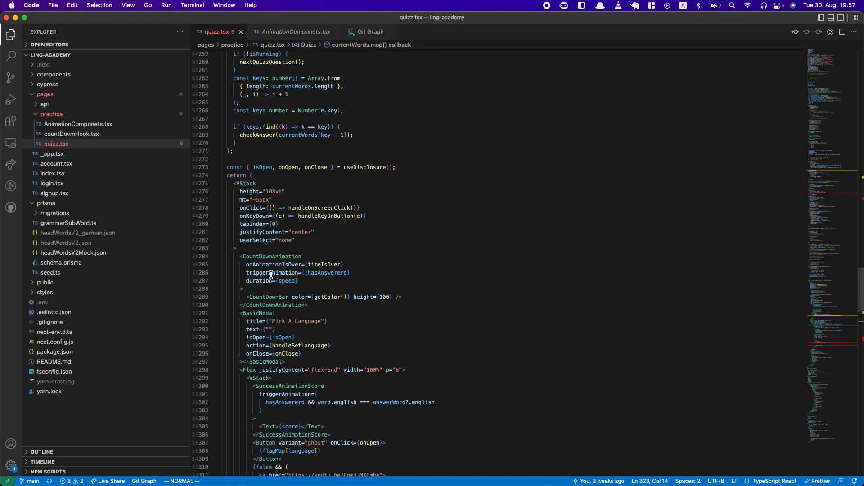
{"action": "mouse_move", "coordinate": [270, 272]}
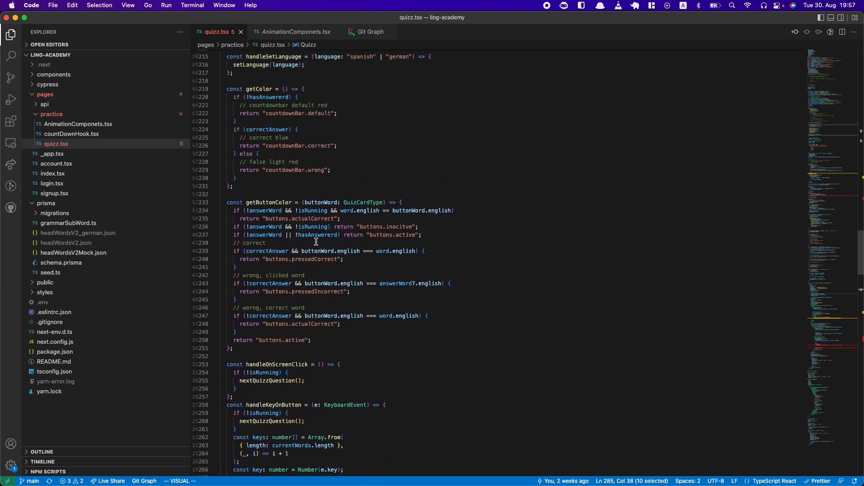
{"action": "scroll", "scroll_direction": "down", "scroll_amount": 3}
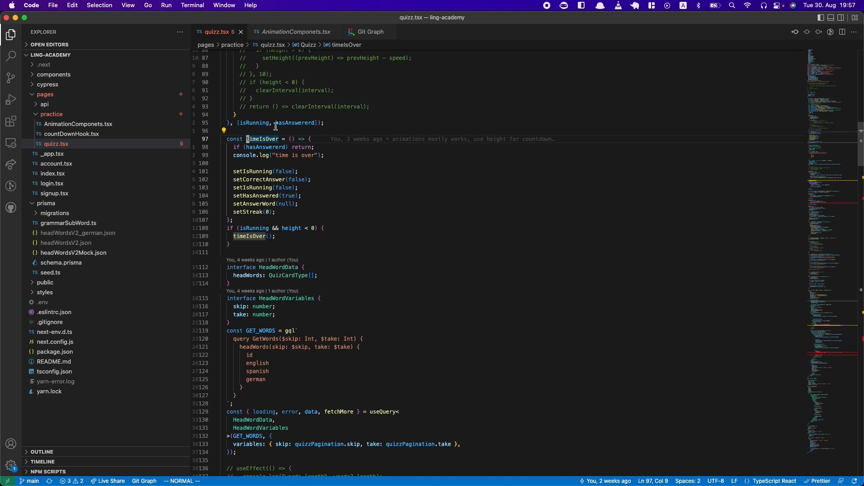
{"action": "scroll", "scroll_direction": "down", "scroll_amount": 3}
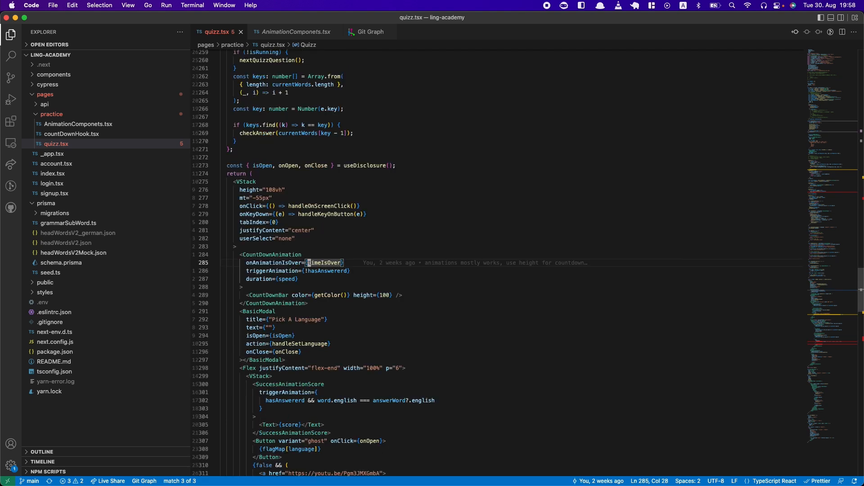
{"action": "mouse_move", "coordinate": [270, 271]}
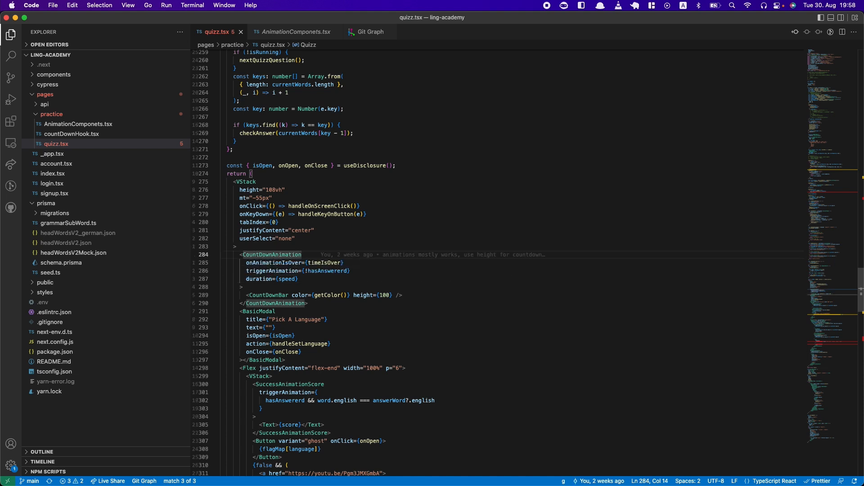
{"action": "left_click", "coordinate": [296, 32]}
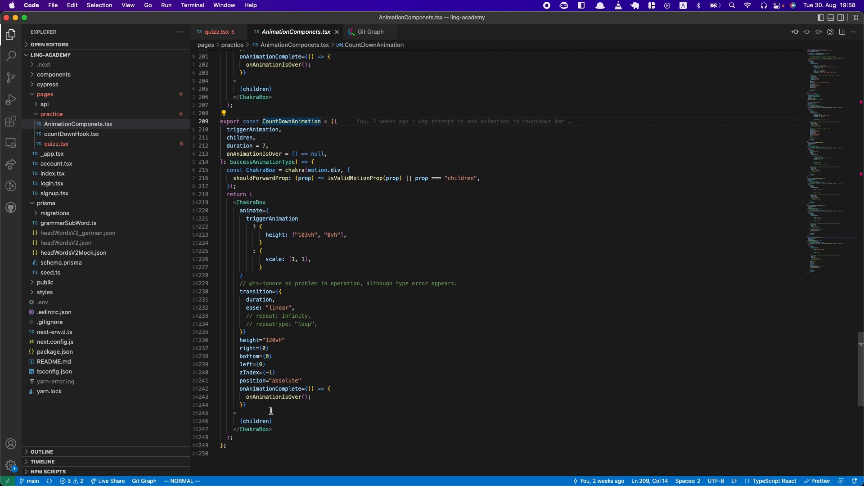
{"action": "mouse_move", "coordinate": [265, 405]}
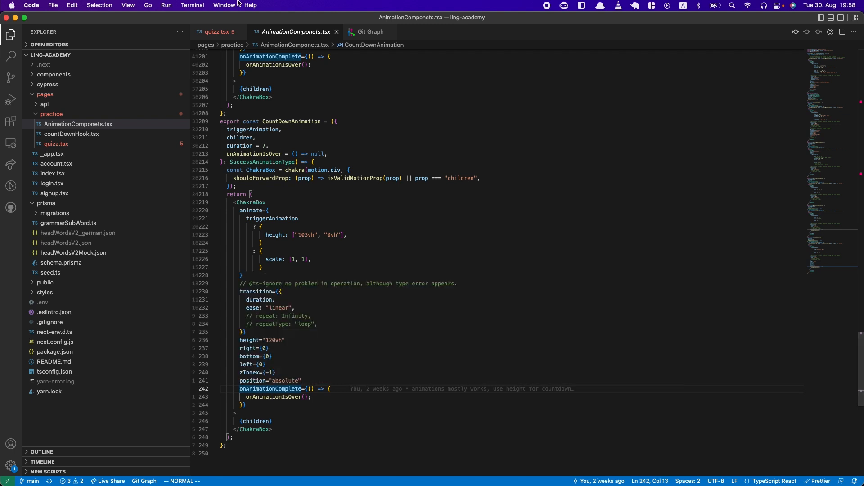
Return from CountDownAnimation's definition to its usage in quizz.tsx.
{"action": "left_click", "coordinate": [216, 32]}
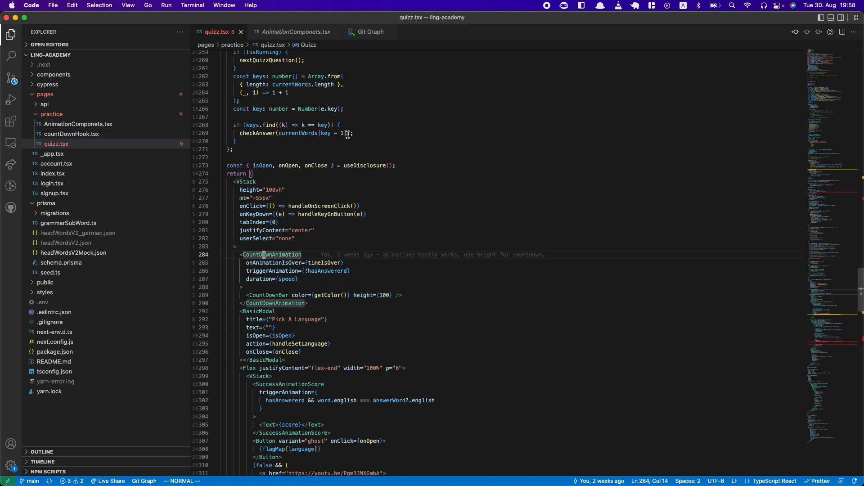
{"action": "scroll", "scroll_direction": "down", "scroll_amount": 3}
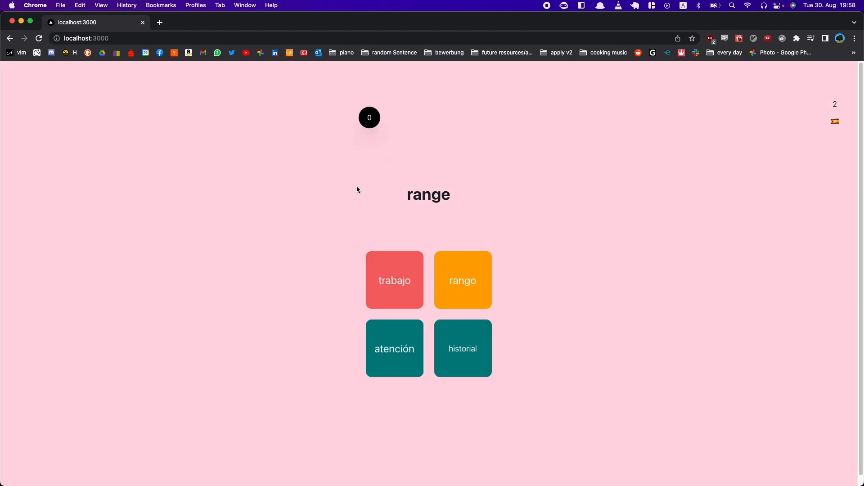
Bring the Visual Studio Code window back from the open-windows overview.
{"action": "left_click", "coordinate": [461, 280]}
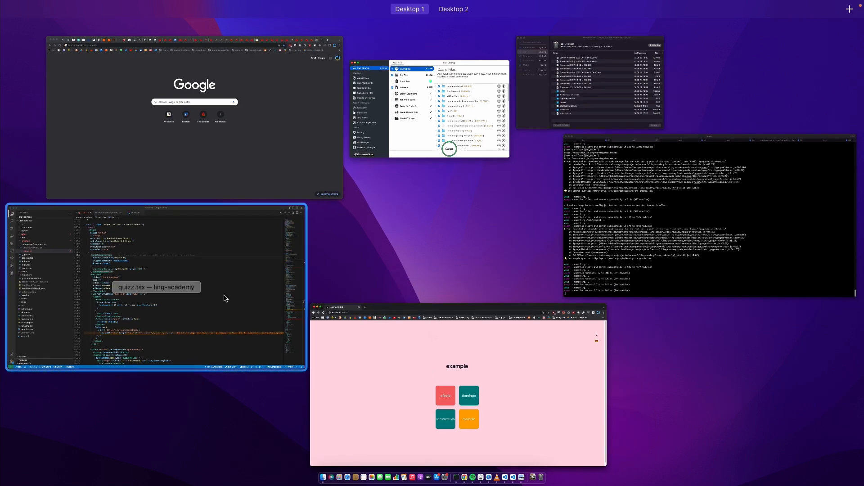
{"action": "left_click", "coordinate": [155, 287]}
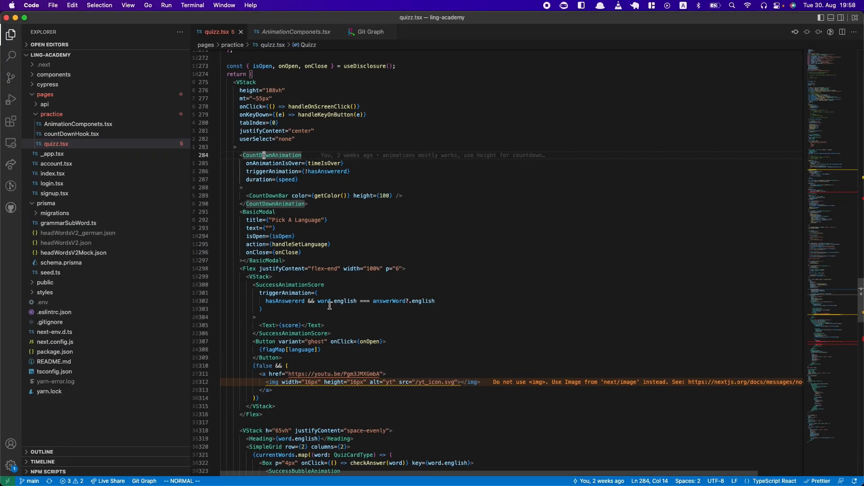
{"action": "mouse_move", "coordinate": [334, 308]}
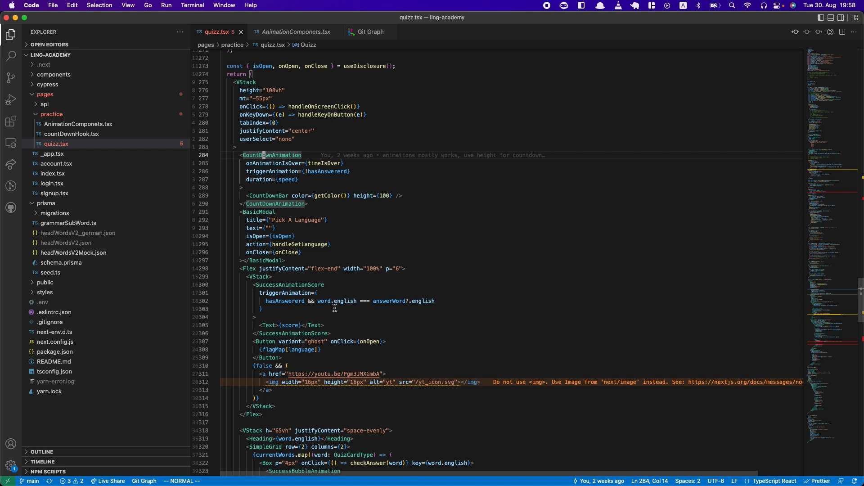
Change NextQuestionAnimation's first visibility value from "hidden" to "visible".
{"action": "scroll", "scroll_direction": "down", "scroll_amount": 3}
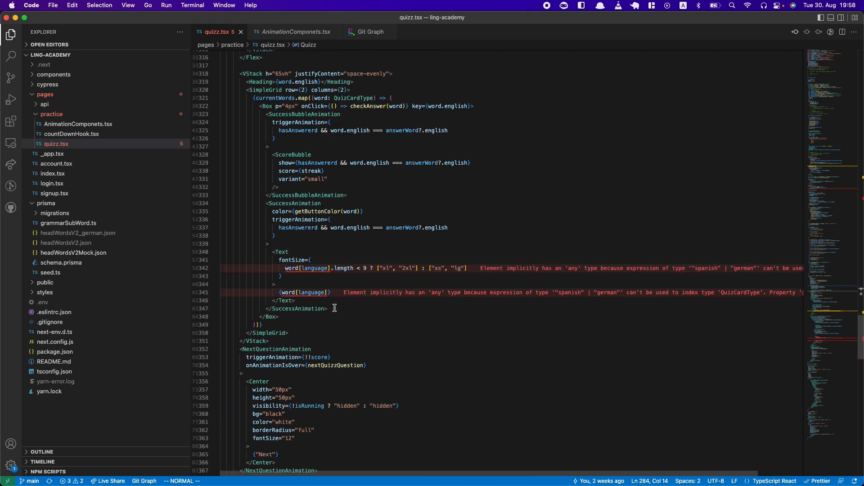
{"action": "scroll", "scroll_direction": "down", "scroll_amount": 3}
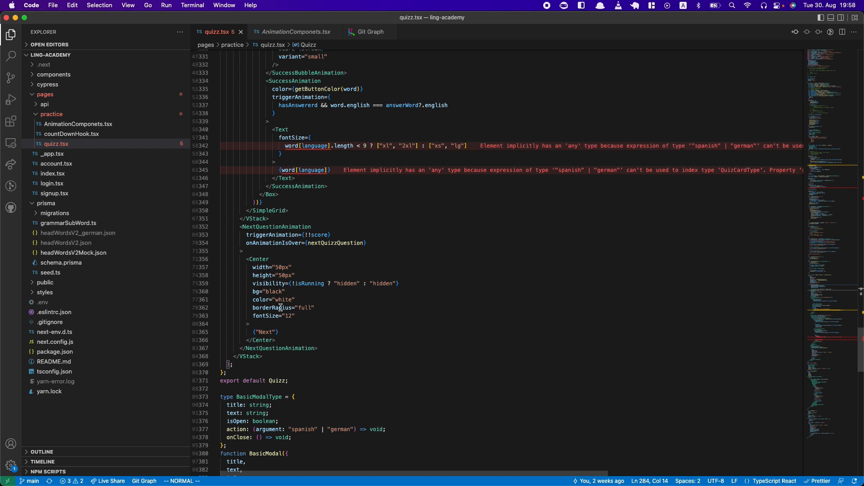
{"action": "double_click", "coordinate": [345, 283]}
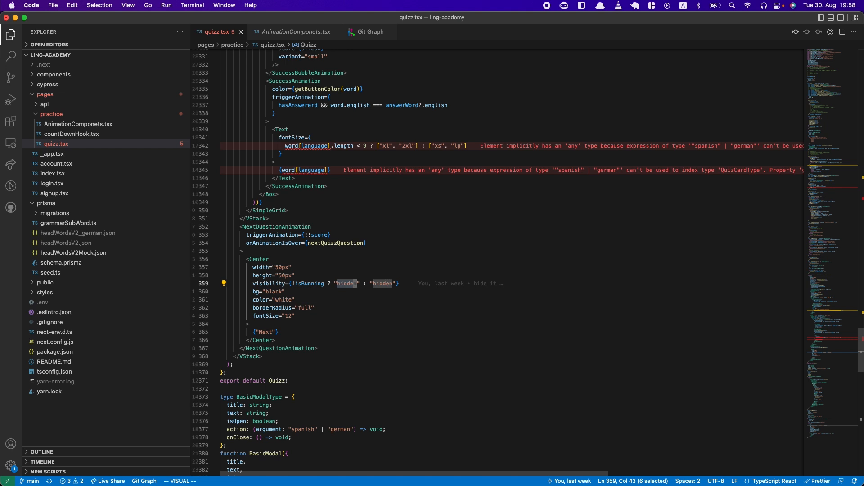
{"action": "type", "text": "visible"}
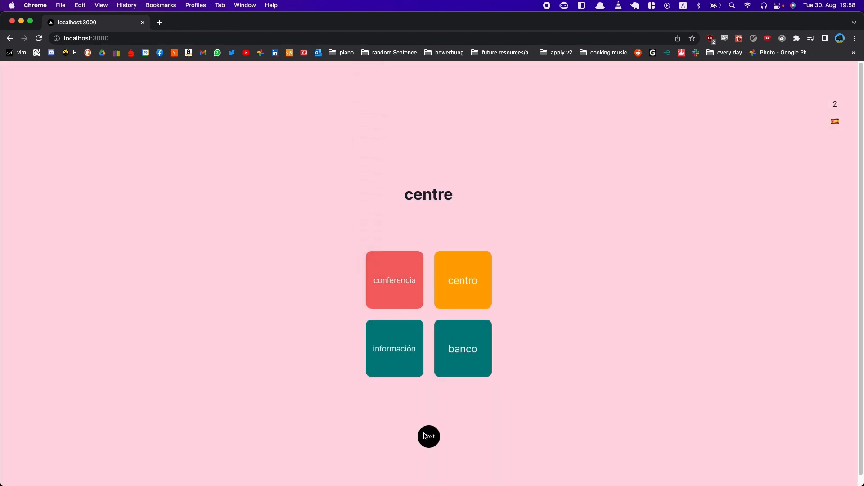
Answer a question, use the now-visible Next circle and advance to the word 'plan'.
{"action": "left_click", "coordinate": [428, 436]}
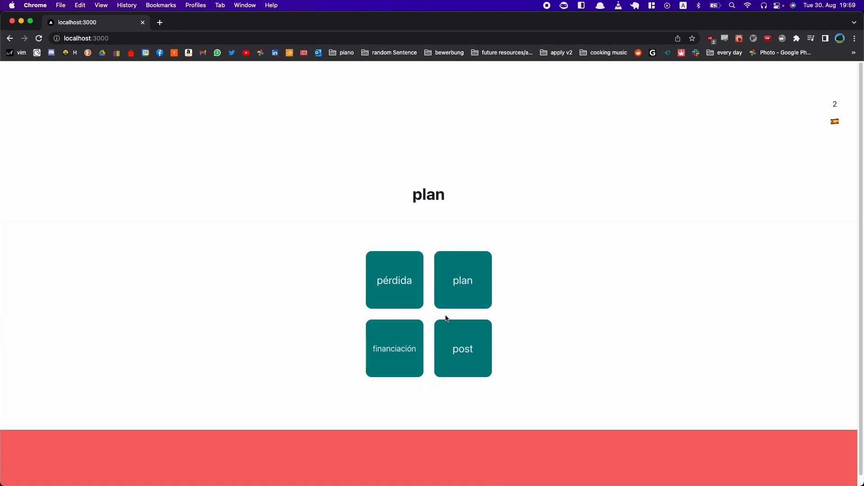
{"action": "left_click", "coordinate": [461, 279]}
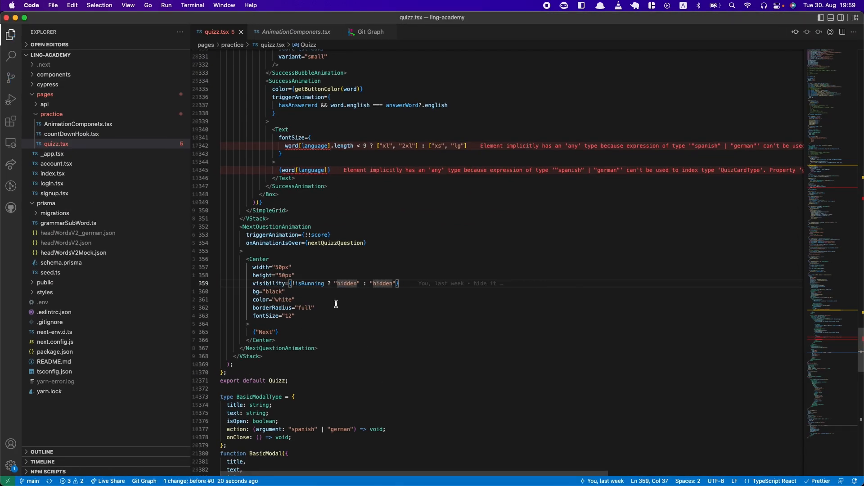
{"action": "mouse_move", "coordinate": [318, 280]}
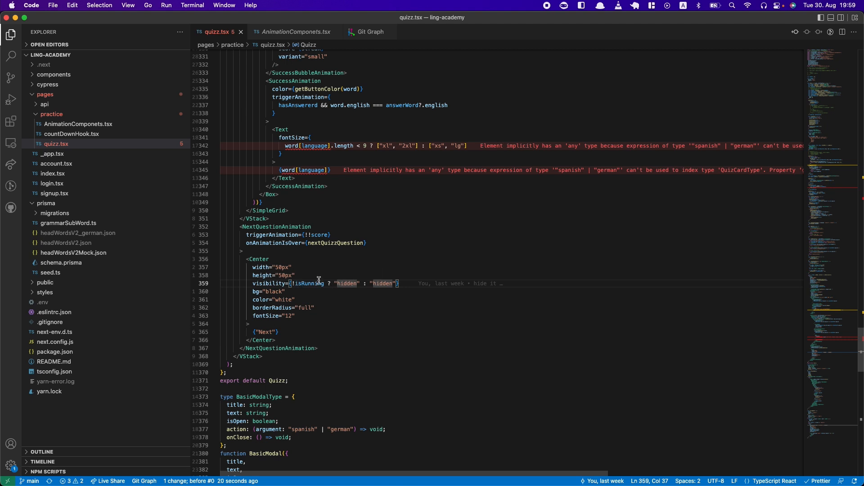